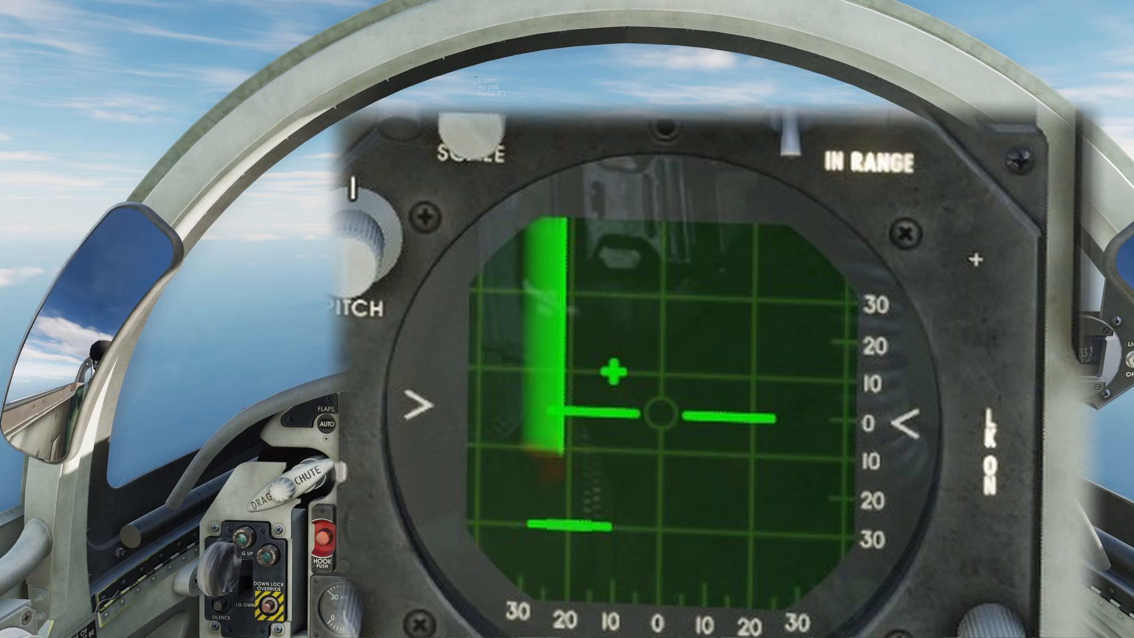
scroll(down, 3)
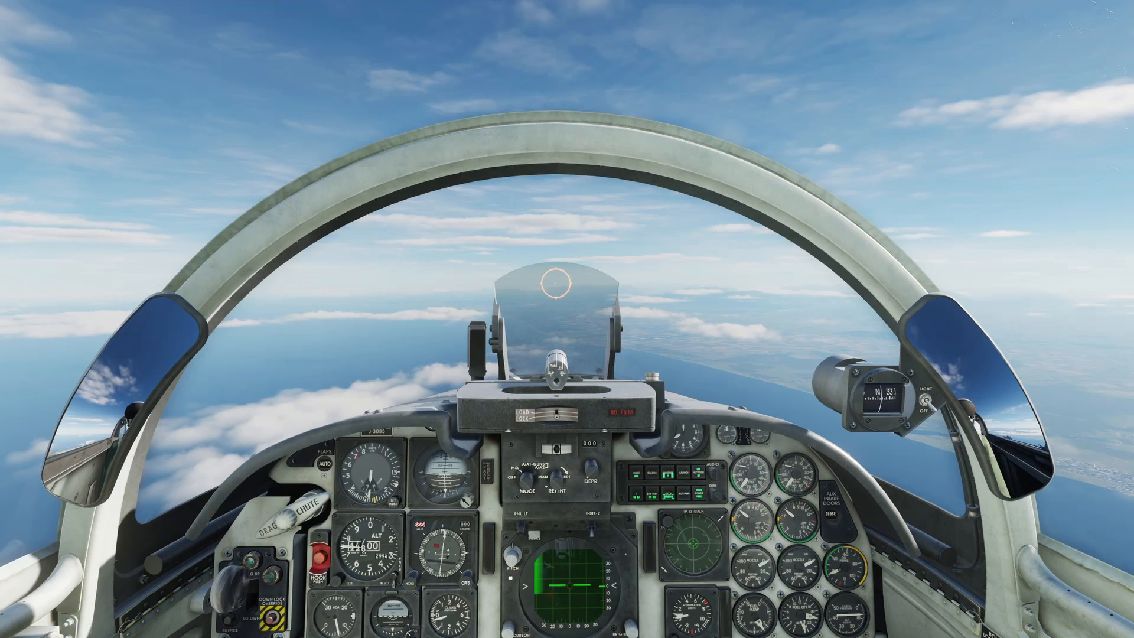